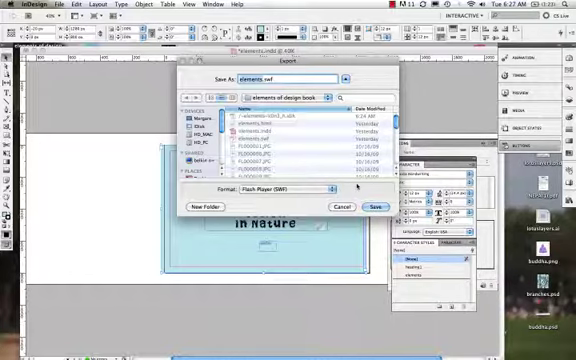
Step: Save the elements document as elements.swf in Flash Player (SWF) format
left_click(377, 207)
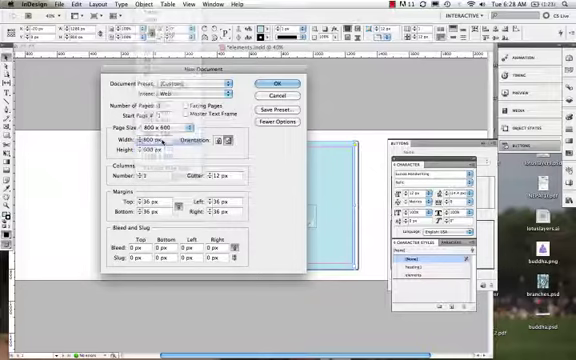
Step: Confirm the new 800 × 600 px web document with 36 px margins
left_click(271, 86)
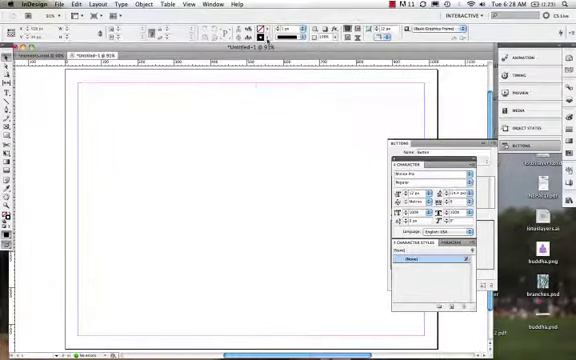
Step: Fill the page-sized rectangle with light mint green (about R183 G241 B219)
left_click(287, 47)
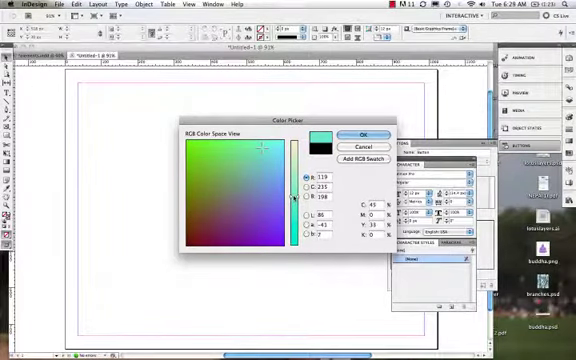
left_click(255, 150)
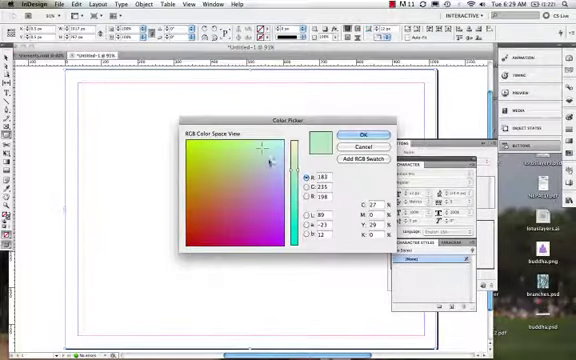
left_click(357, 134)
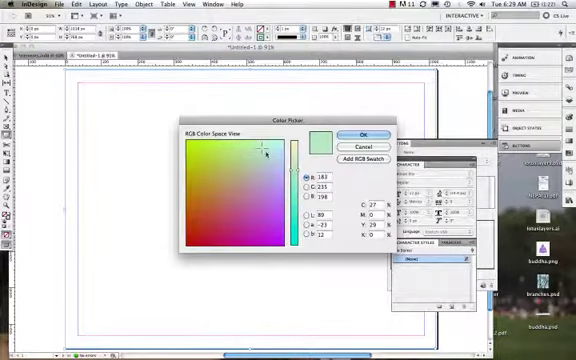
left_click(266, 145)
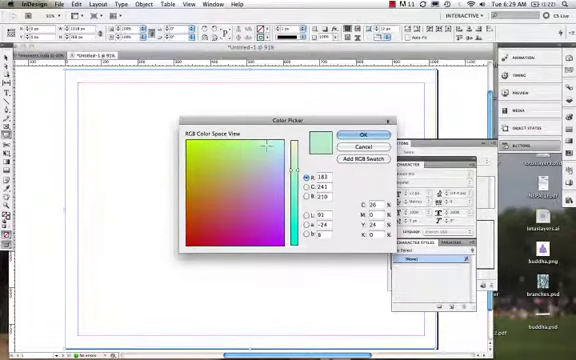
left_click(358, 135)
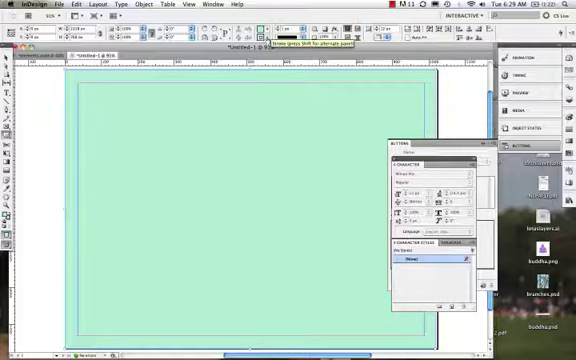
Step: Draw a title text frame on the mint-green page with the Type tool
left_click(291, 48)
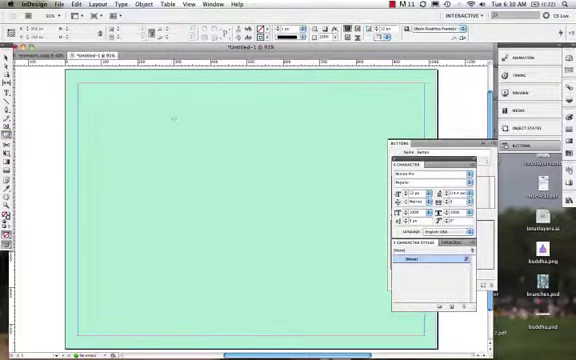
left_click_drag(176, 120, 285, 150)
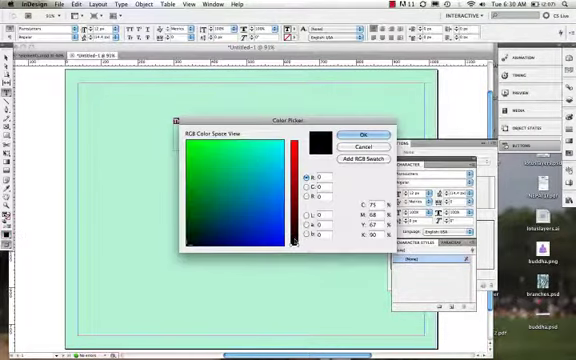
Step: Set the title text fill to dark brown (R66 G33 B17)
left_click(222, 223)
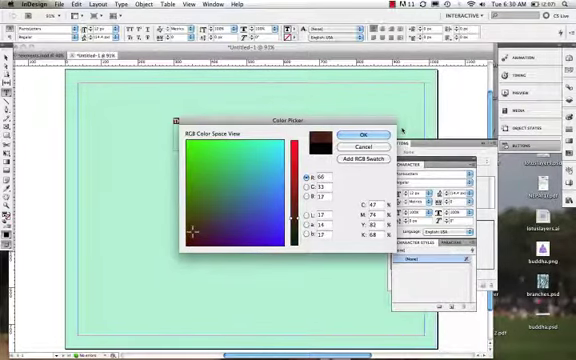
left_click(362, 135)
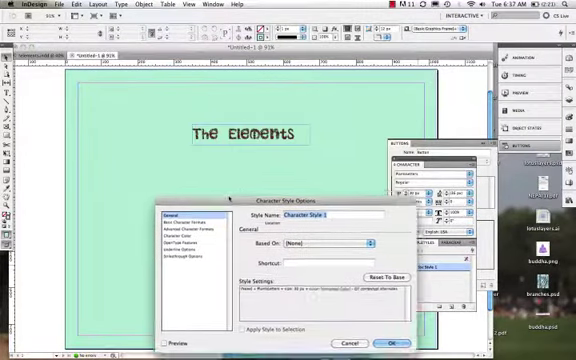
Step: Name the character style 'titlepage', review its Advanced and Character Color settings, and save
left_click(388, 342)
type("titlepage")
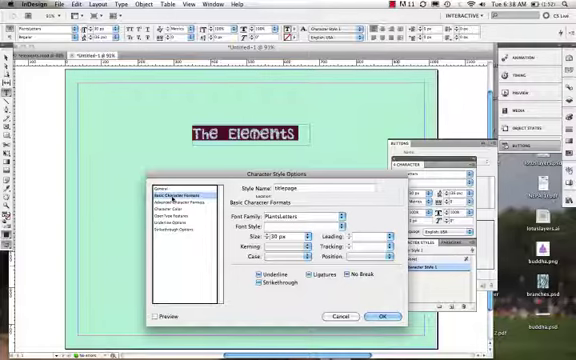
left_click(176, 207)
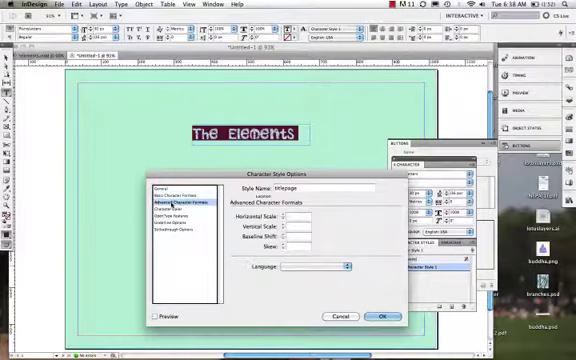
left_click(180, 191)
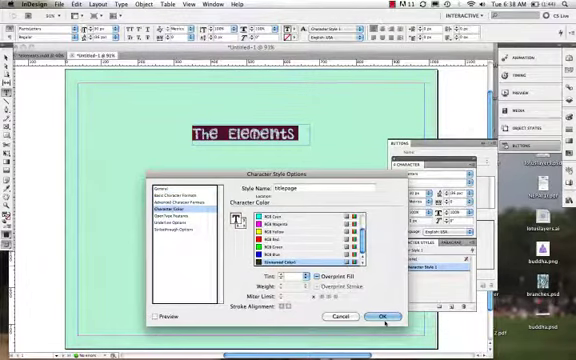
left_click(387, 317)
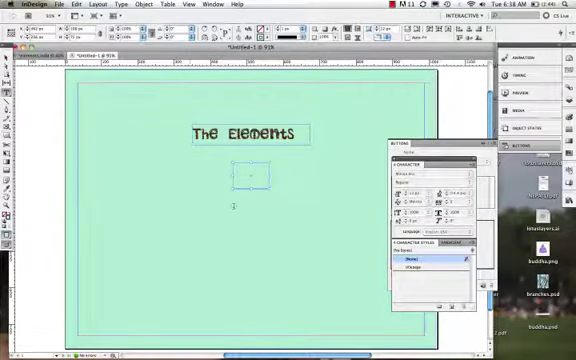
Step: Place the cursor in the small frame below the title to add text
left_click(420, 270)
type("a")
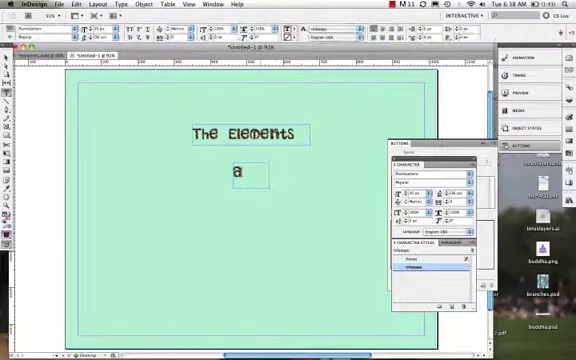
Step: Type 'of' in the small titlepage-styled frame
type("of")
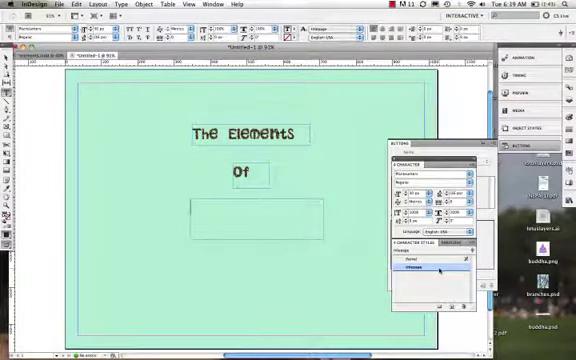
Step: Type 'design if in nature' into the wider lower text frame
type("des")
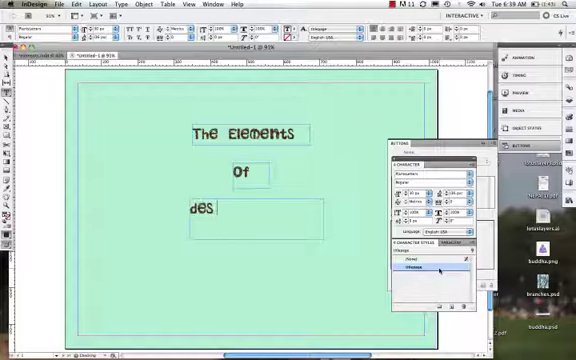
type("ig")
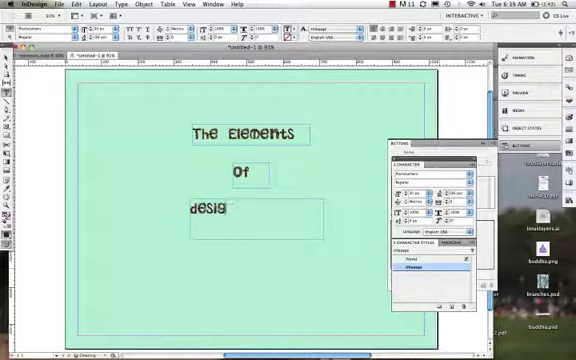
type("n")
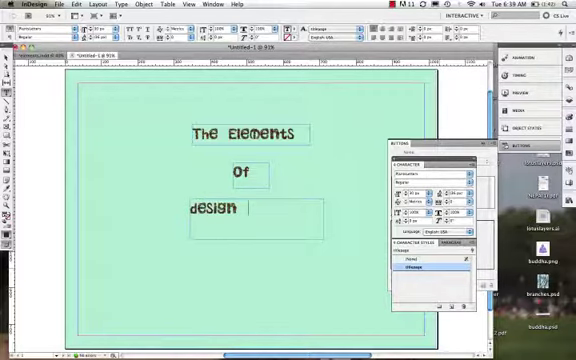
type("if")
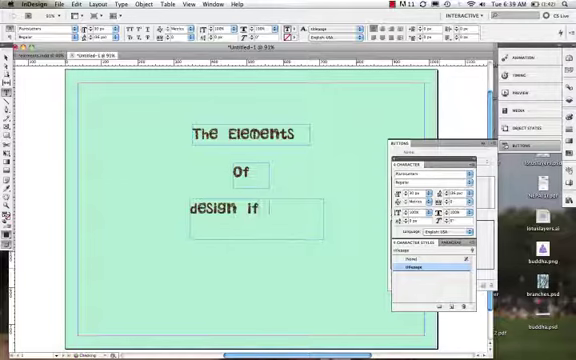
type("in nature")
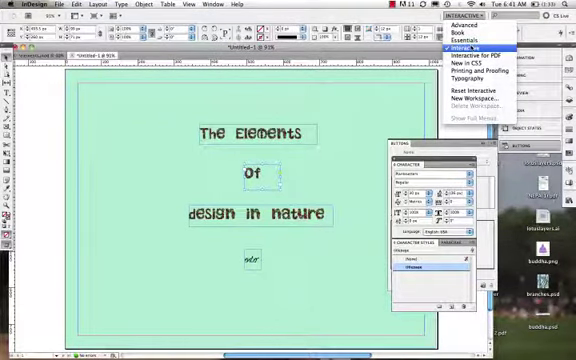
Step: Choose the Interactive workspace from the application bar's workspace switcher
left_click(475, 54)
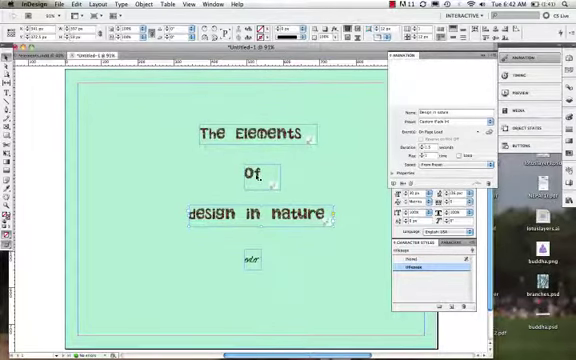
Step: Adjust the title frame's Fade In animation with the On Page Load event
left_click(256, 178)
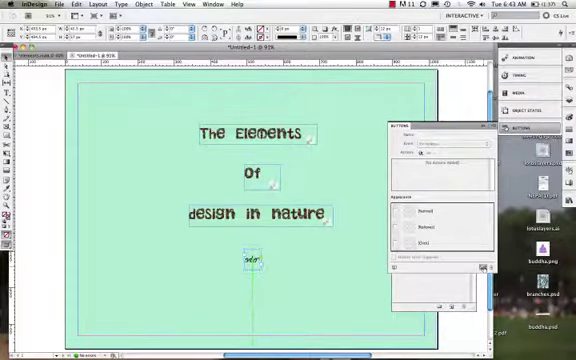
Step: Convert the small graphic to a button, with teal and purple state colours
left_click(440, 212)
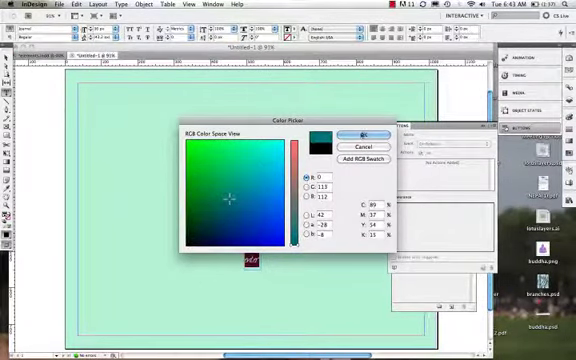
left_click(356, 133)
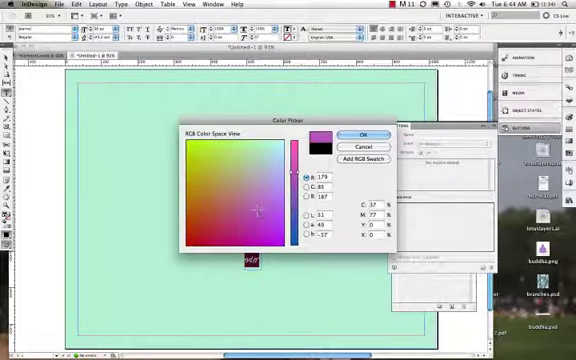
left_click(358, 135)
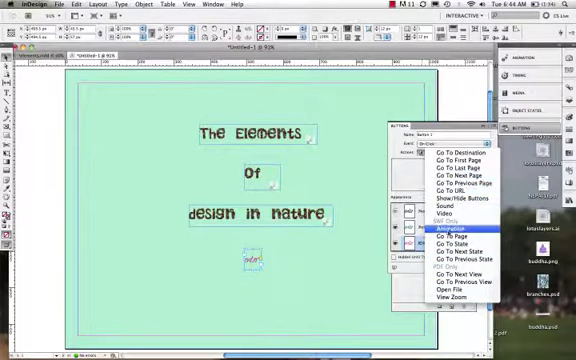
mouse_move(458, 261)
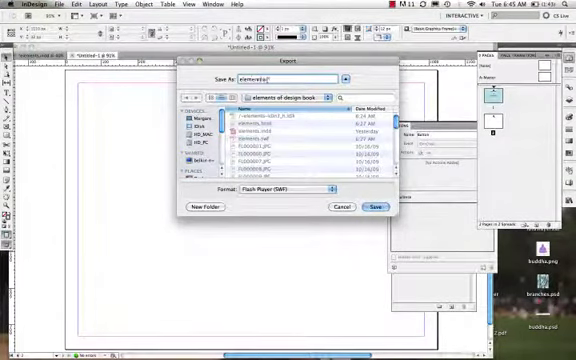
Step: Save the Flash Player export as elements2.swf
type("elements2.swf")
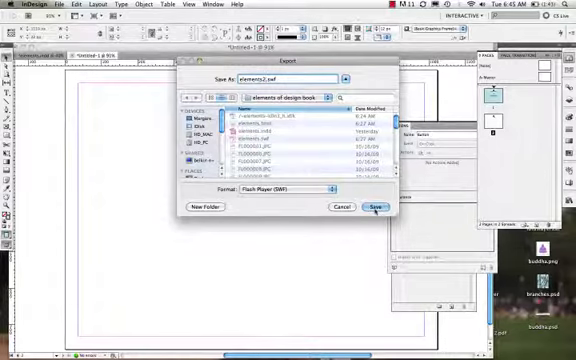
left_click(379, 207)
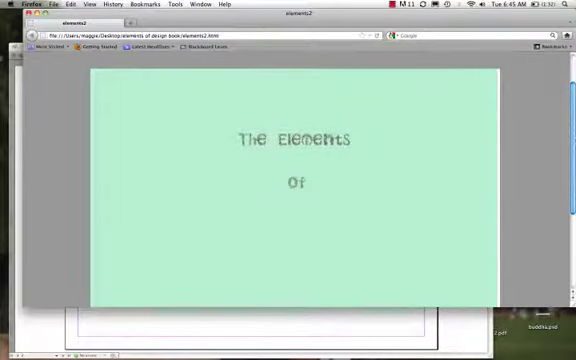
Step: Scroll the elements2 page in Firefox to watch the title lines fade in
scroll("down", 3)
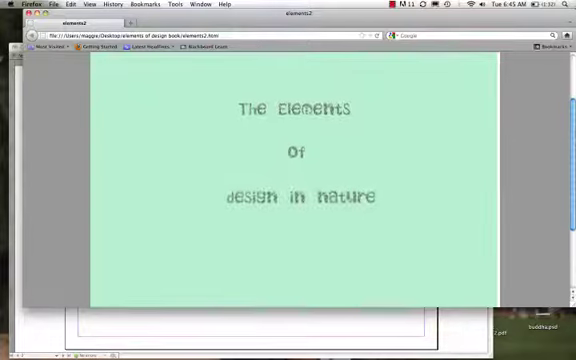